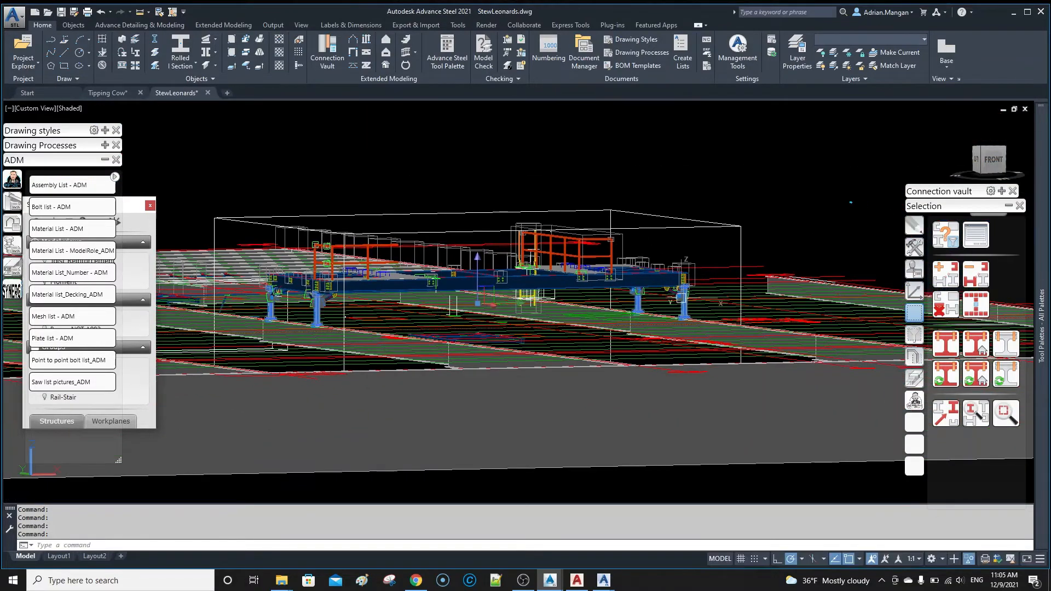
- Inspect the brace connection bolts' settings, close them unchanged, and reselect the gusset plate bolt
{"action": "scroll", "scroll_direction": "up", "scroll_amount": 3}
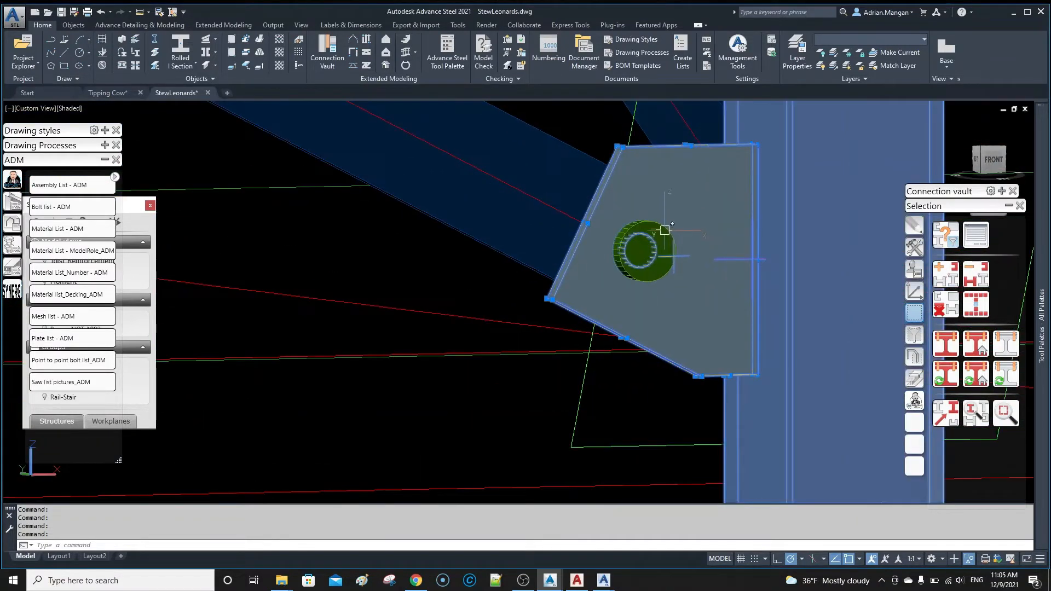
{"action": "double_click", "coordinate": [643, 251]}
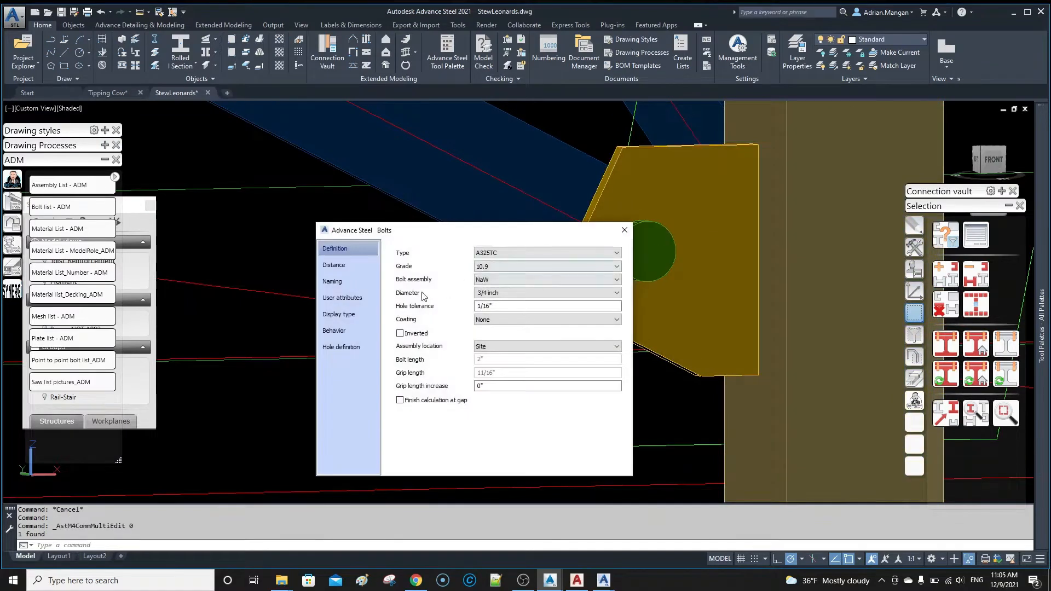
{"action": "mouse_move", "coordinate": [623, 230]}
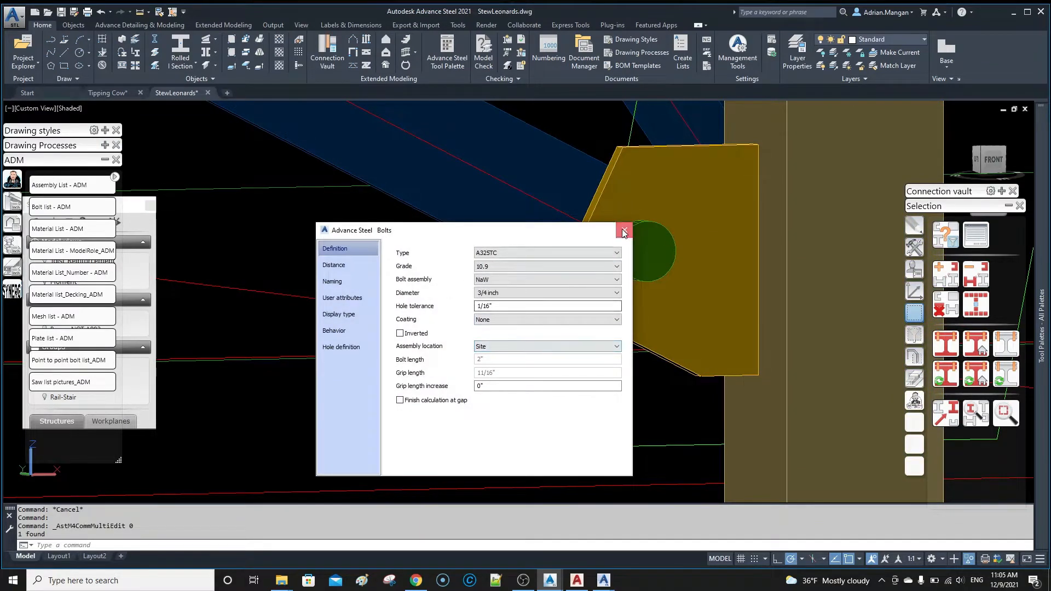
{"action": "left_click", "coordinate": [622, 230]}
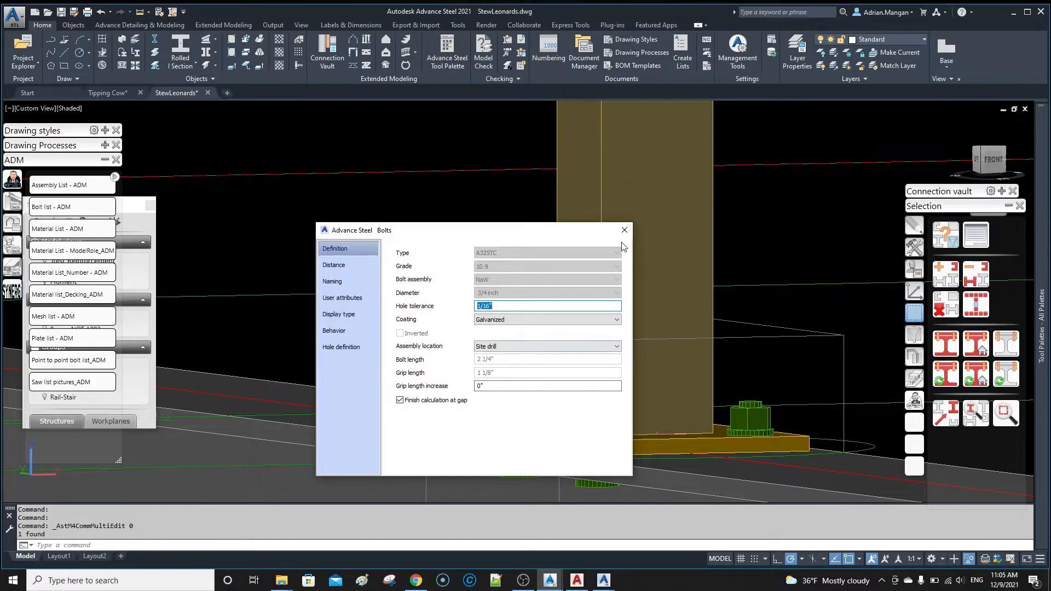
{"action": "left_click", "coordinate": [623, 230]}
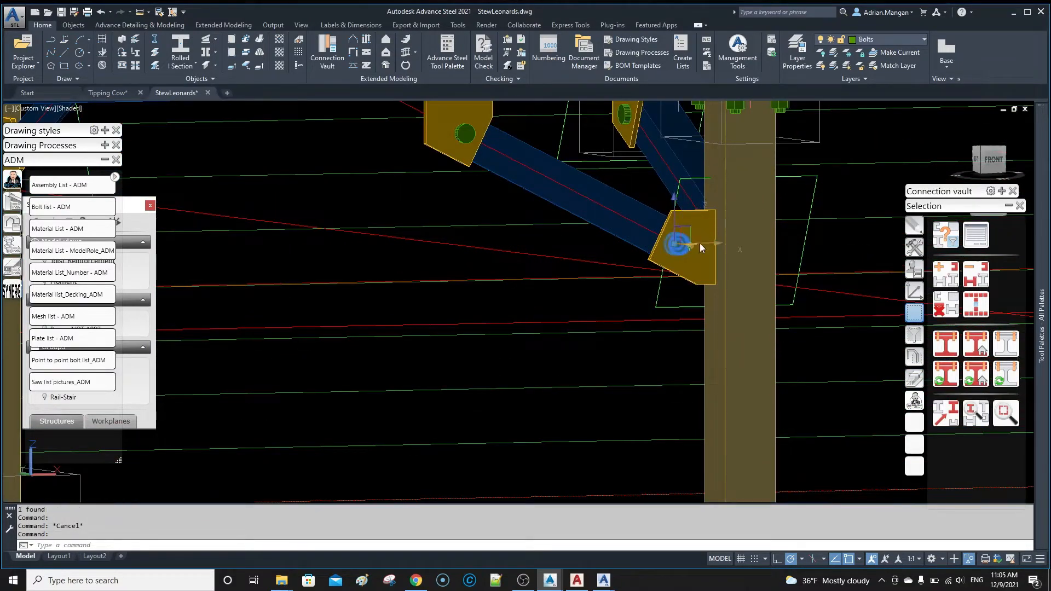
{"action": "left_click", "coordinate": [680, 243]}
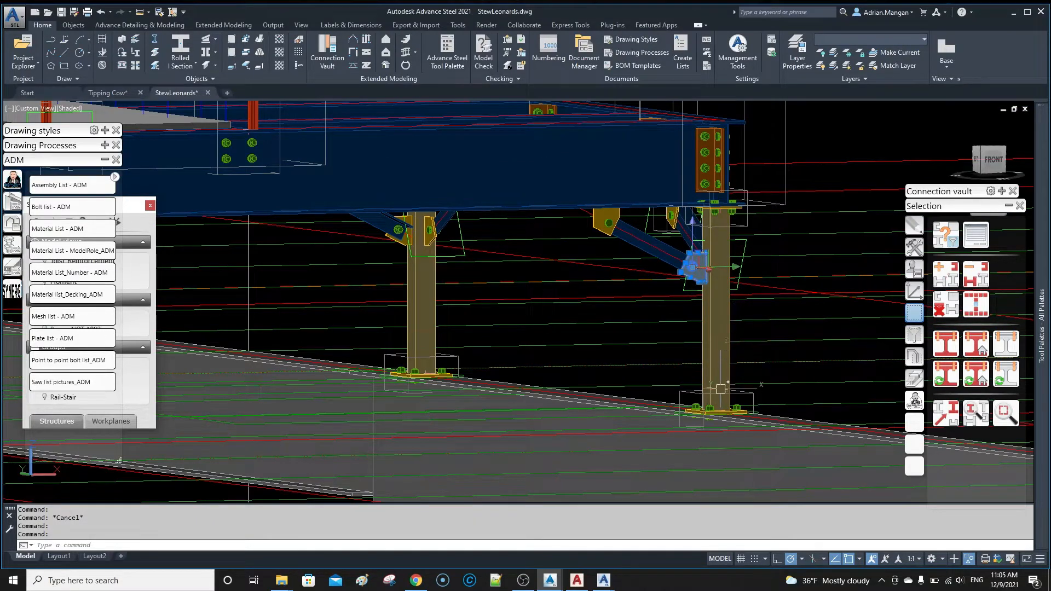
{"action": "scroll", "scroll_direction": "up", "scroll_amount": 3}
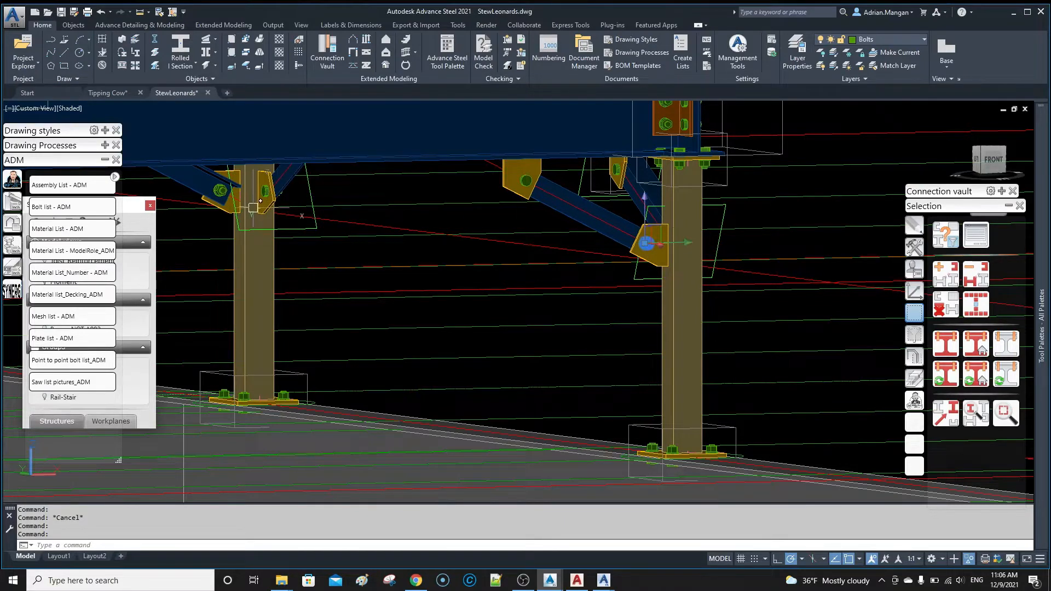
{"action": "mouse_move", "coordinate": [680, 292]}
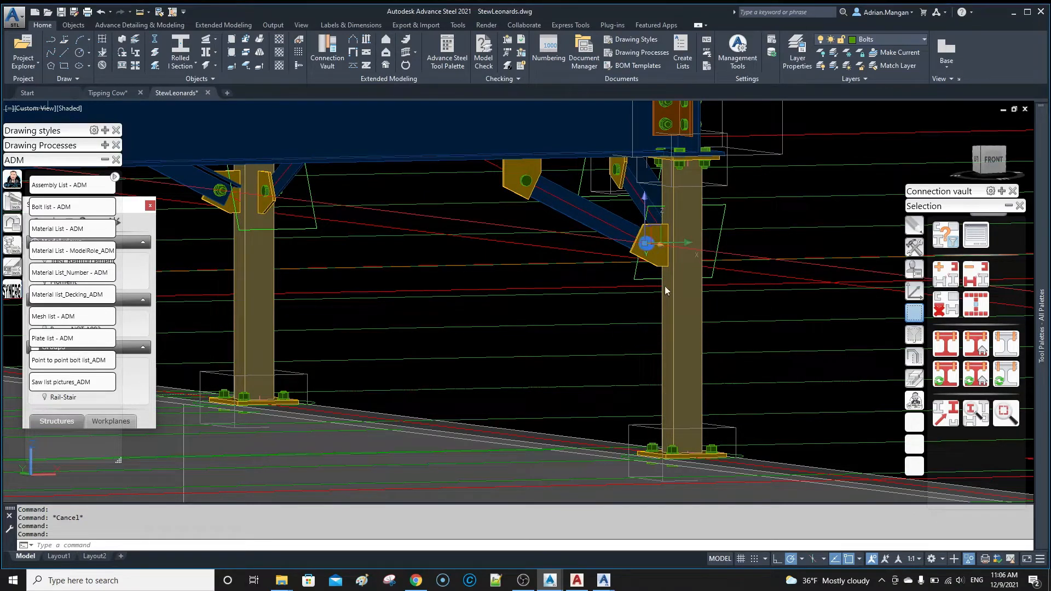
{"action": "mouse_move", "coordinate": [660, 280]}
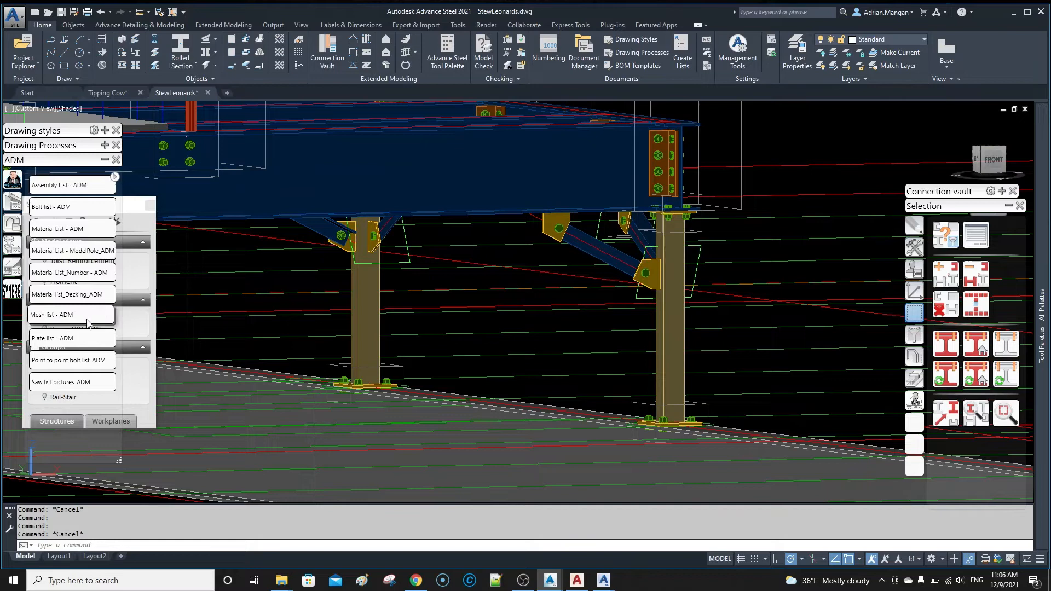
{"action": "mouse_move", "coordinate": [97, 206]}
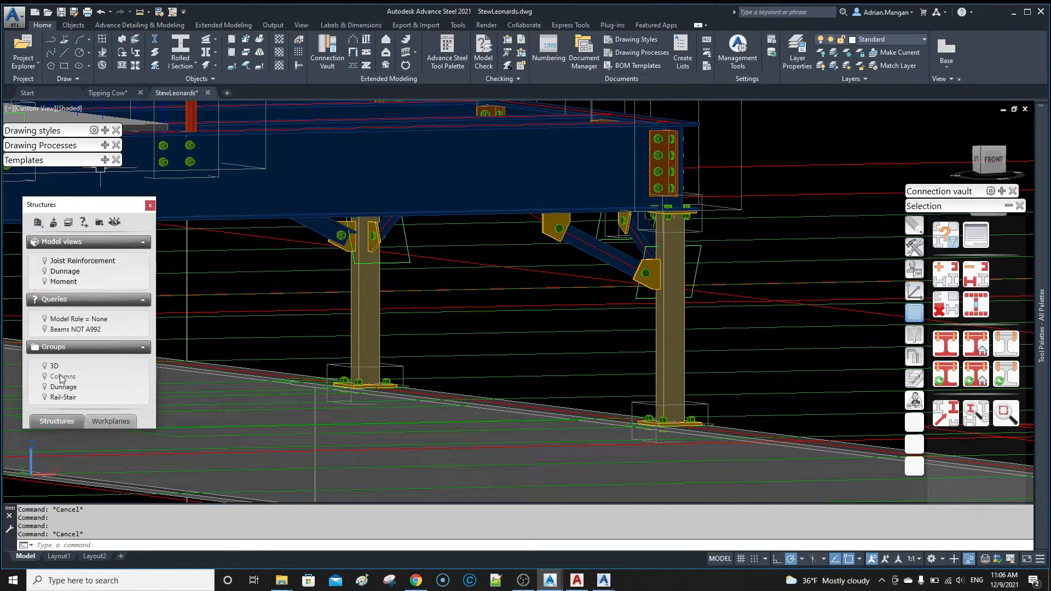
- Select the Columns group objects and run Material List - ADM, skipping identical part detection
{"action": "right_click", "coordinate": [62, 376]}
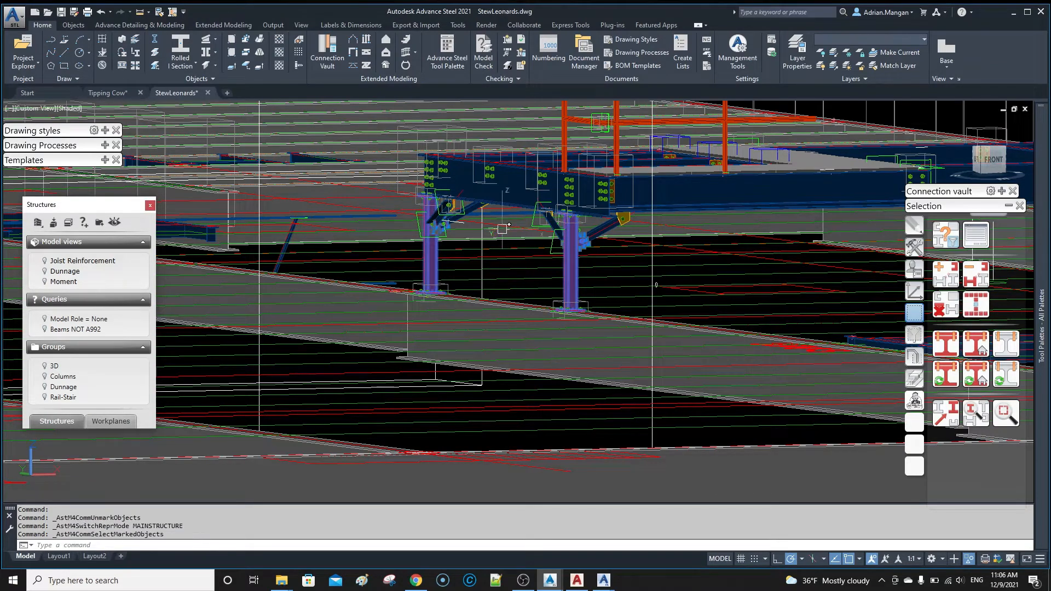
{"action": "mouse_move", "coordinate": [99, 221]}
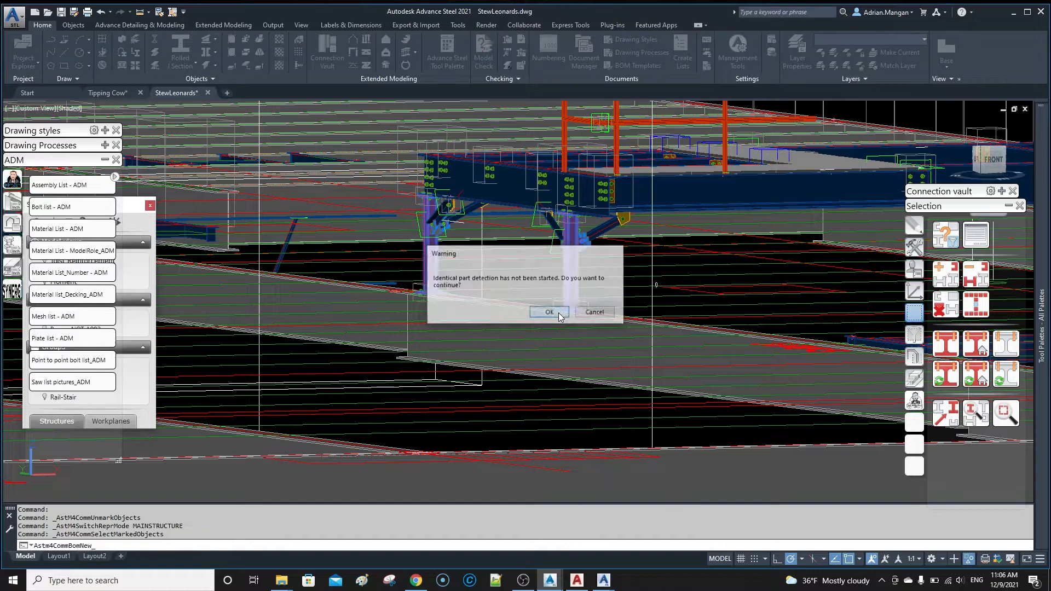
{"action": "left_click", "coordinate": [548, 312]}
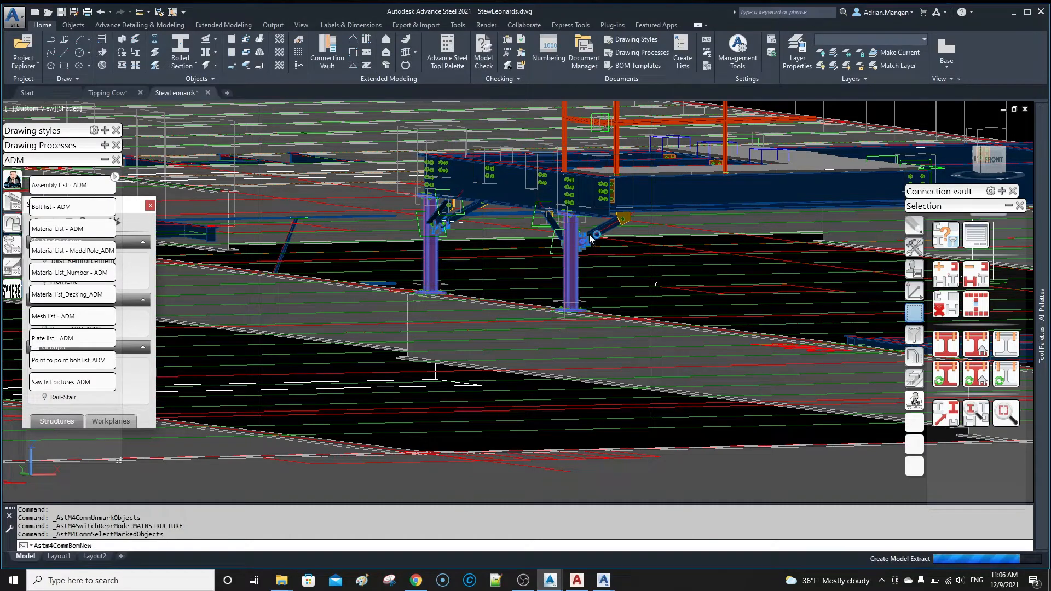
{"action": "mouse_move", "coordinate": [588, 247]}
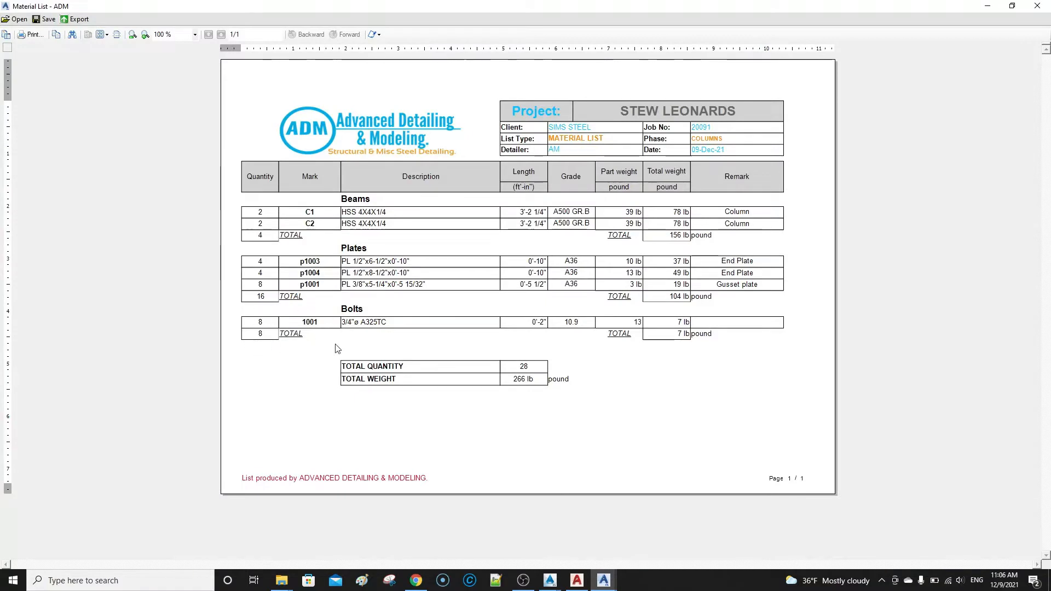
{"action": "mouse_move", "coordinate": [558, 316]}
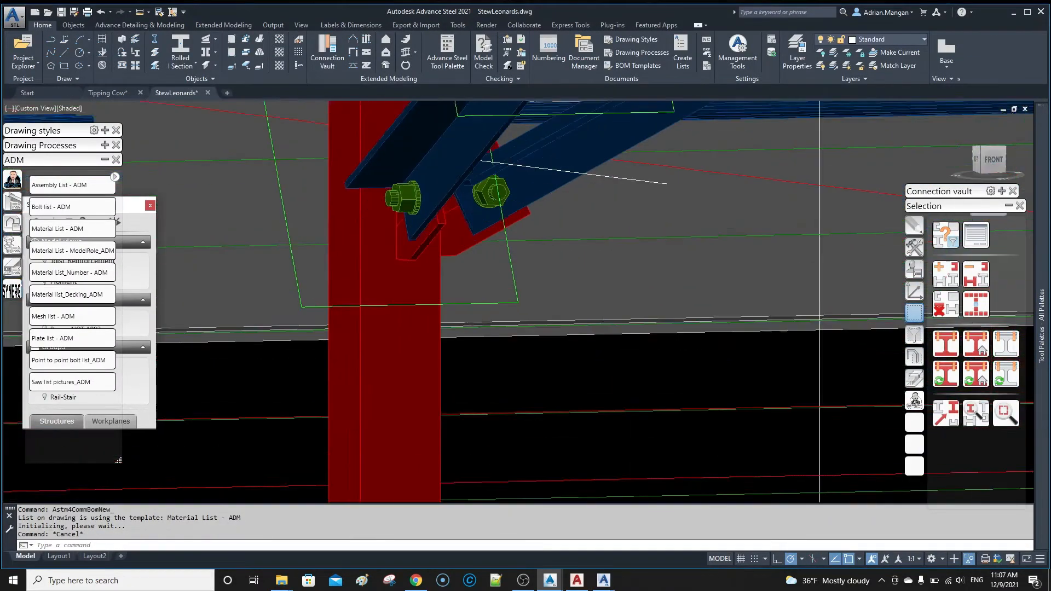
- Review the columns list counting only 8 bolts of 0'-2" length, then right-click the connection bolts
{"action": "right_click", "coordinate": [412, 212]}
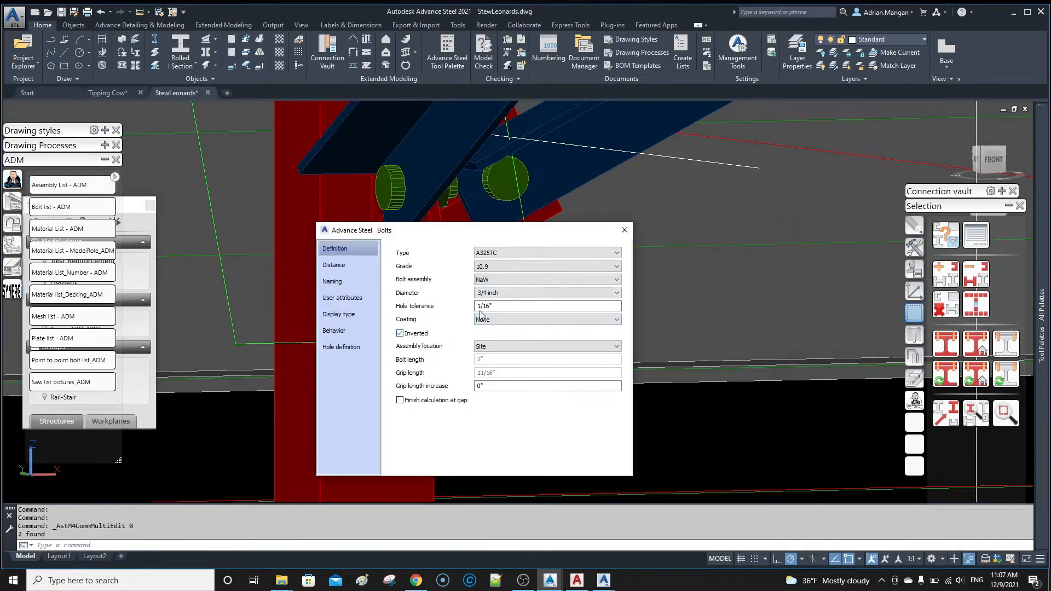
- Inspect the 3/4-inch A325TC site bolts' definition, pattern distances and inverted setting, closing unchanged
{"action": "left_click", "coordinate": [623, 229]}
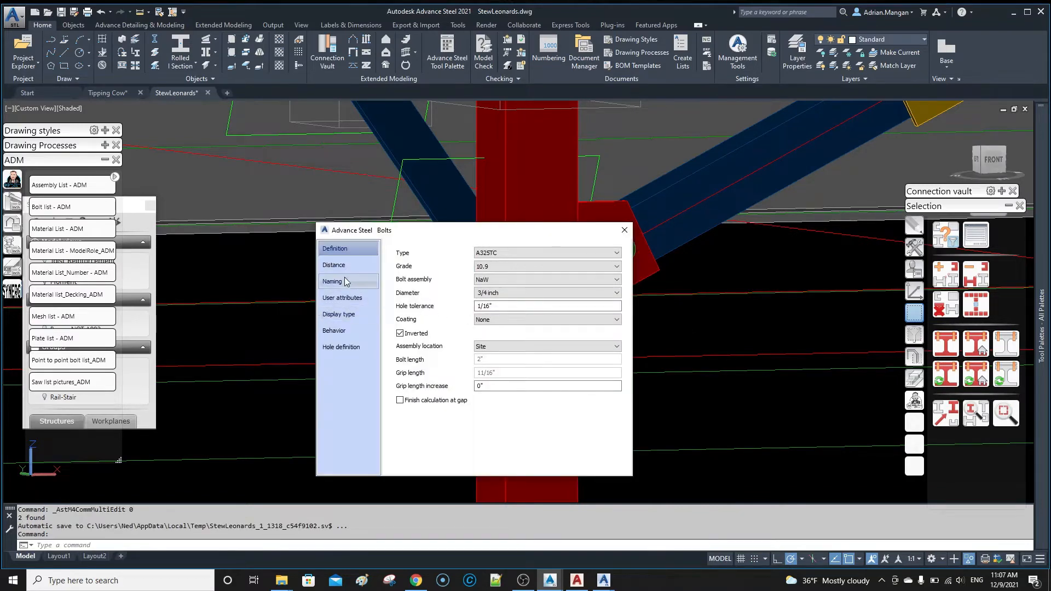
{"action": "left_click", "coordinate": [334, 265]}
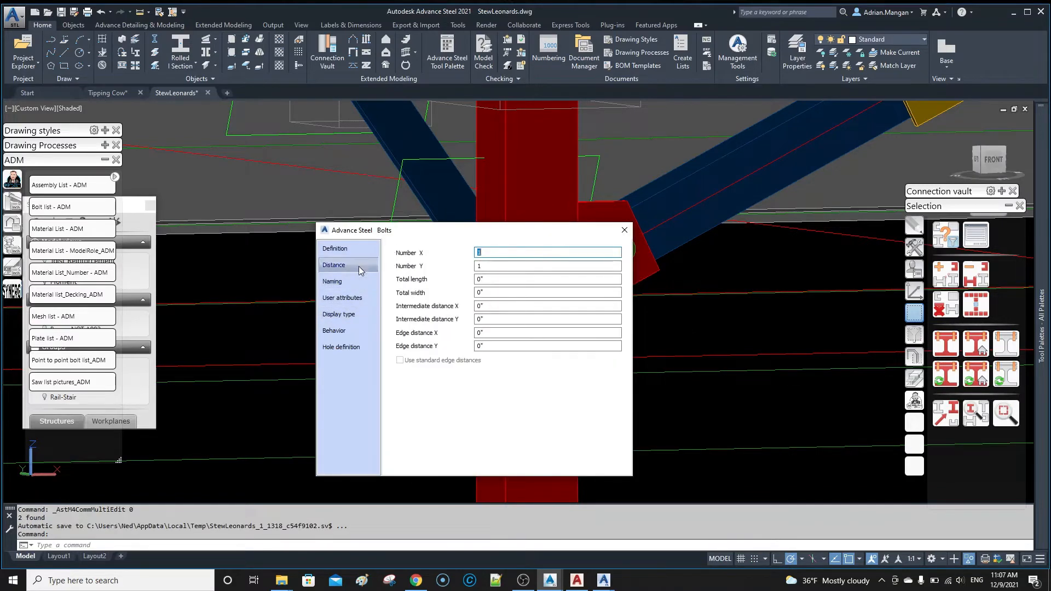
{"action": "left_click", "coordinate": [335, 248]}
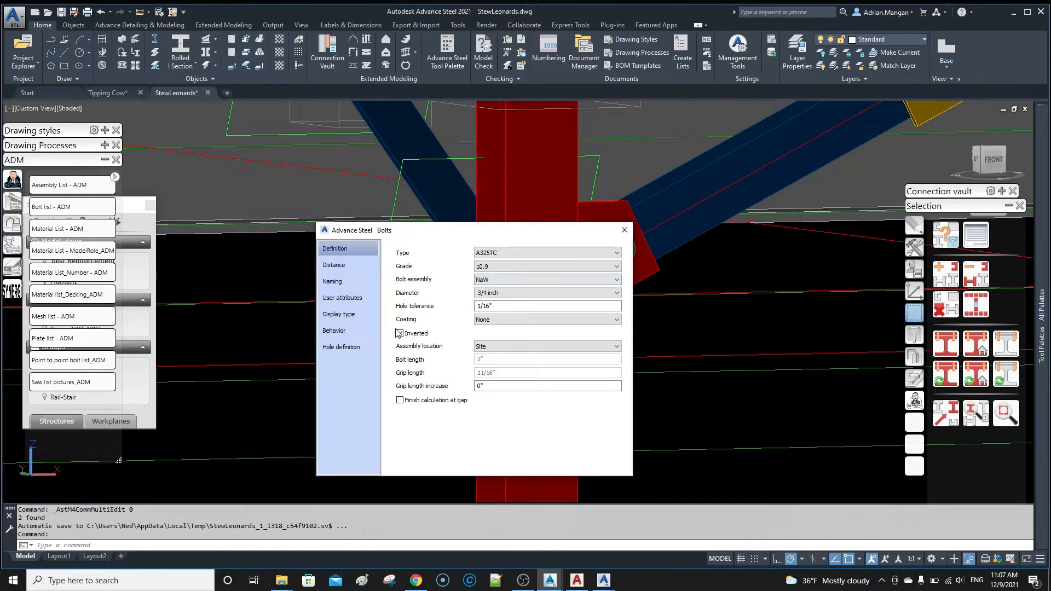
{"action": "left_click", "coordinate": [399, 334]}
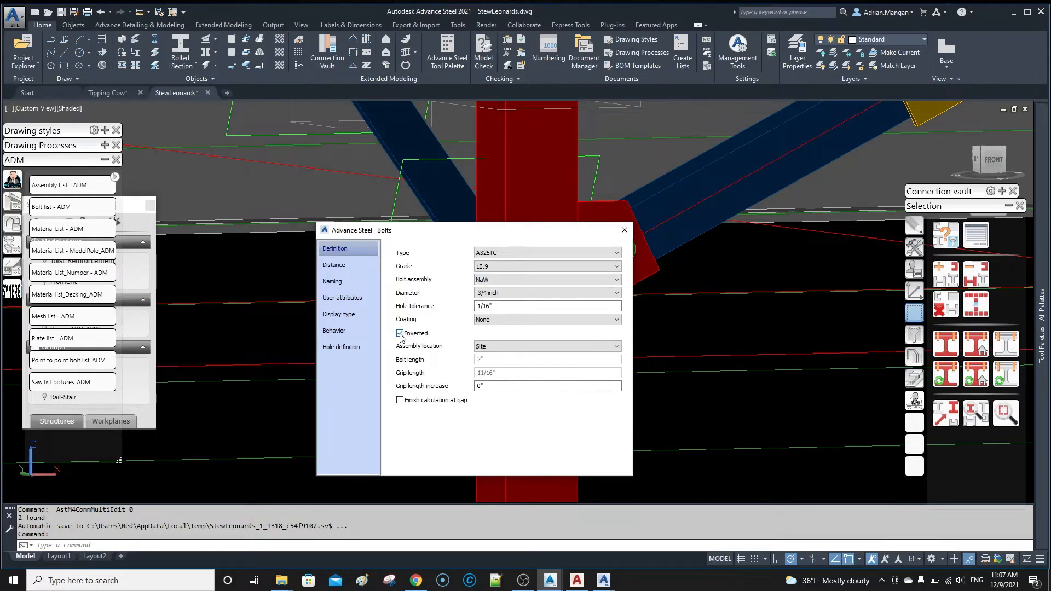
{"action": "left_click", "coordinate": [623, 230]}
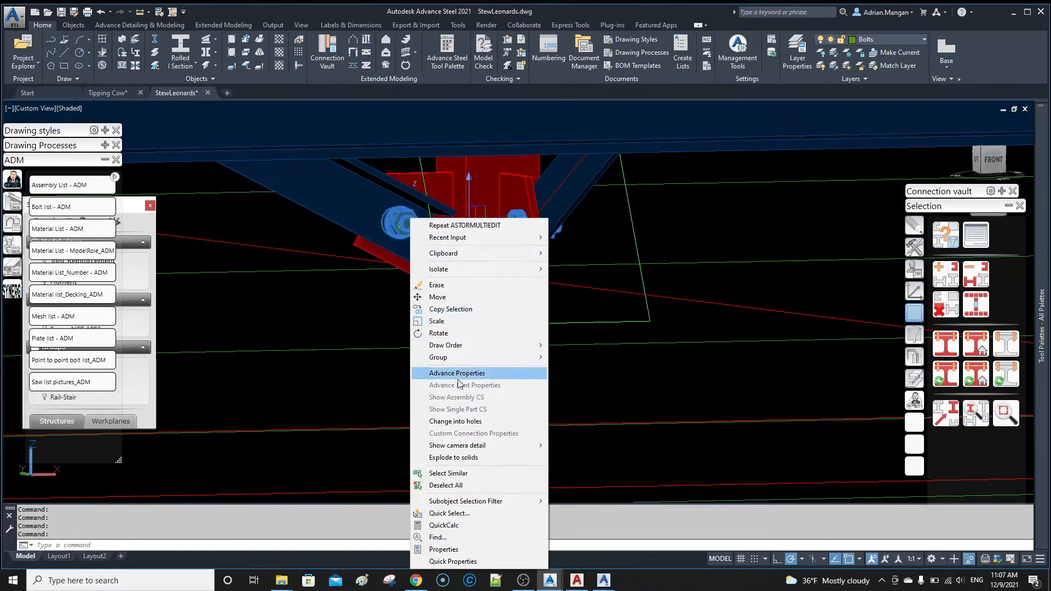
{"action": "left_click", "coordinate": [456, 373]}
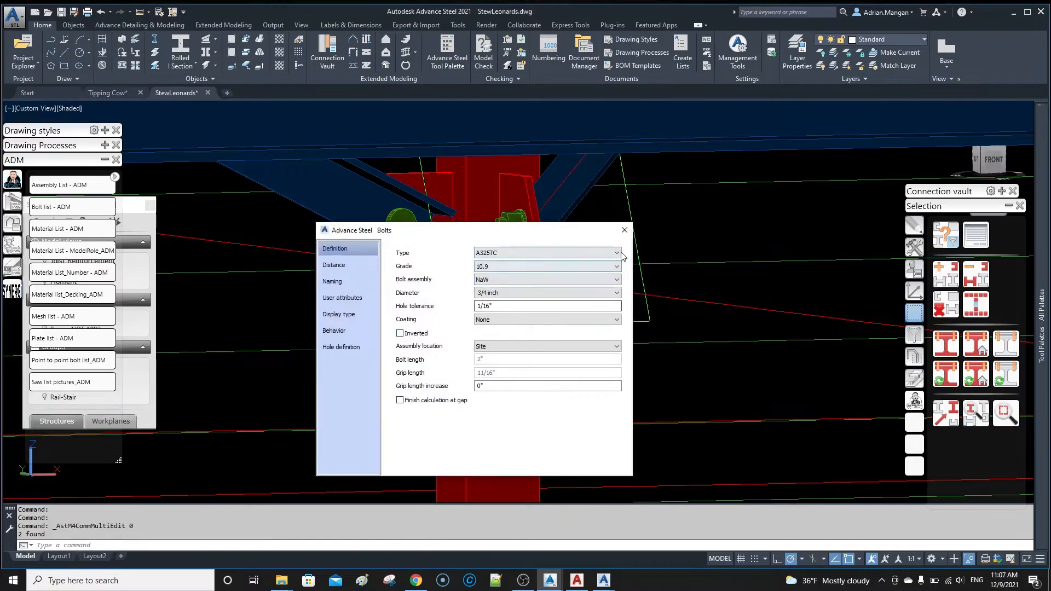
{"action": "left_click", "coordinate": [623, 230]}
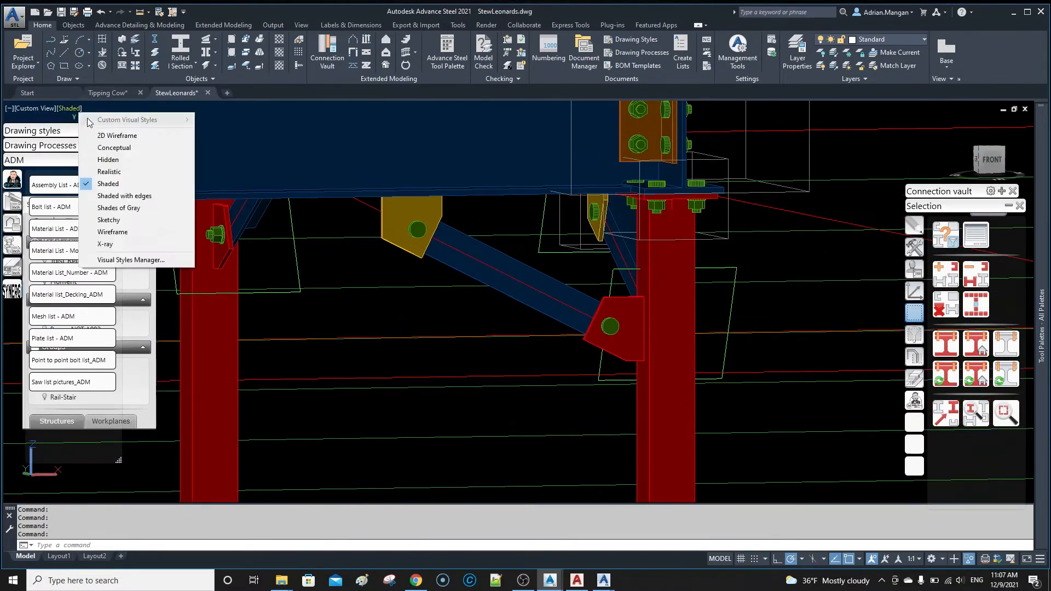
- Switch to 2D Wireframe, set the column connection bolts to Inverted, and zoom out
{"action": "left_click", "coordinate": [117, 135]}
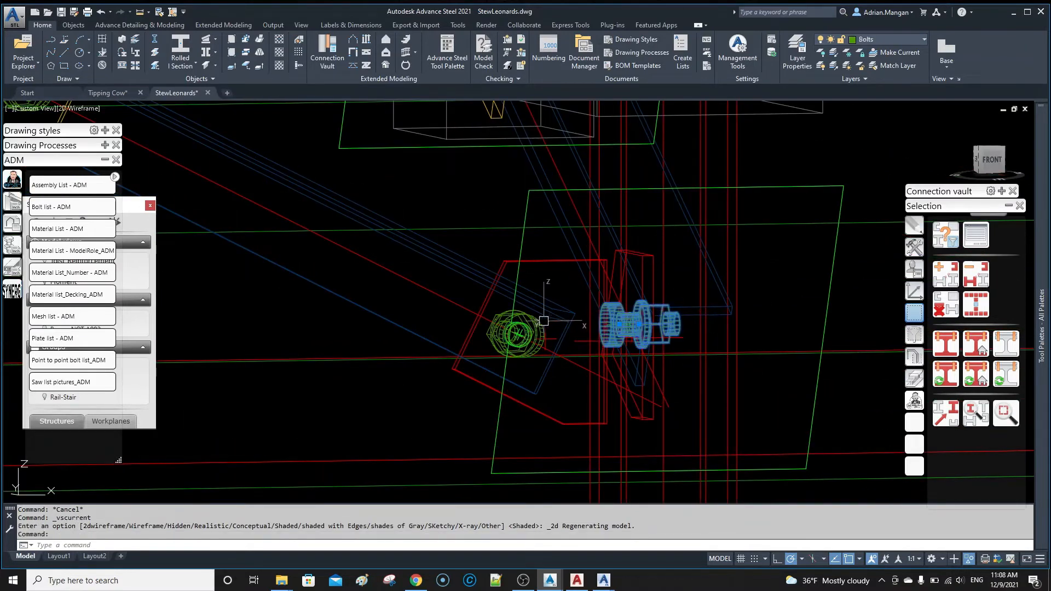
{"action": "right_click", "coordinate": [517, 328]}
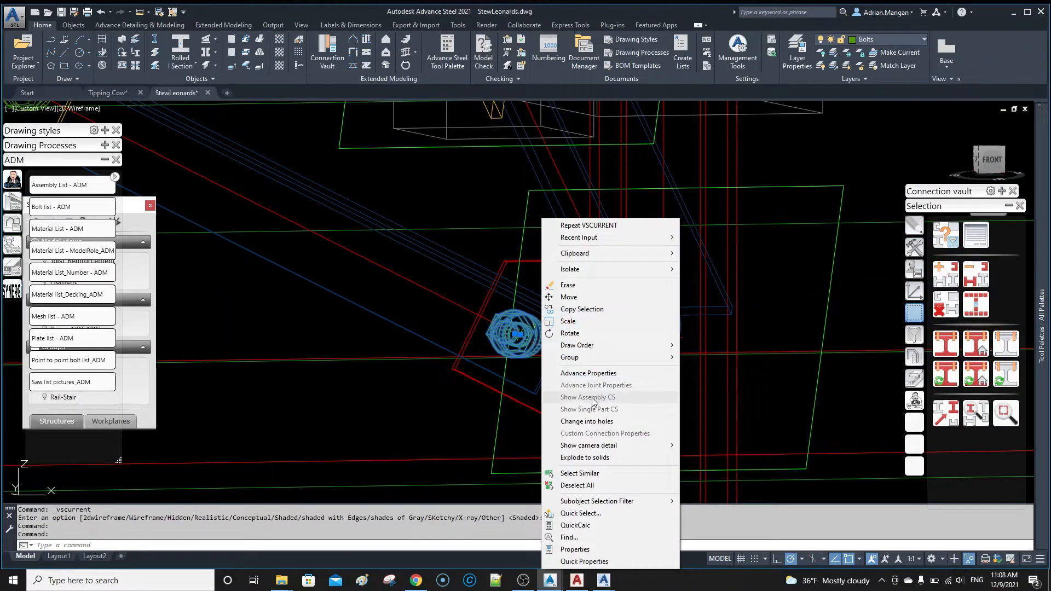
{"action": "left_click", "coordinate": [587, 373]}
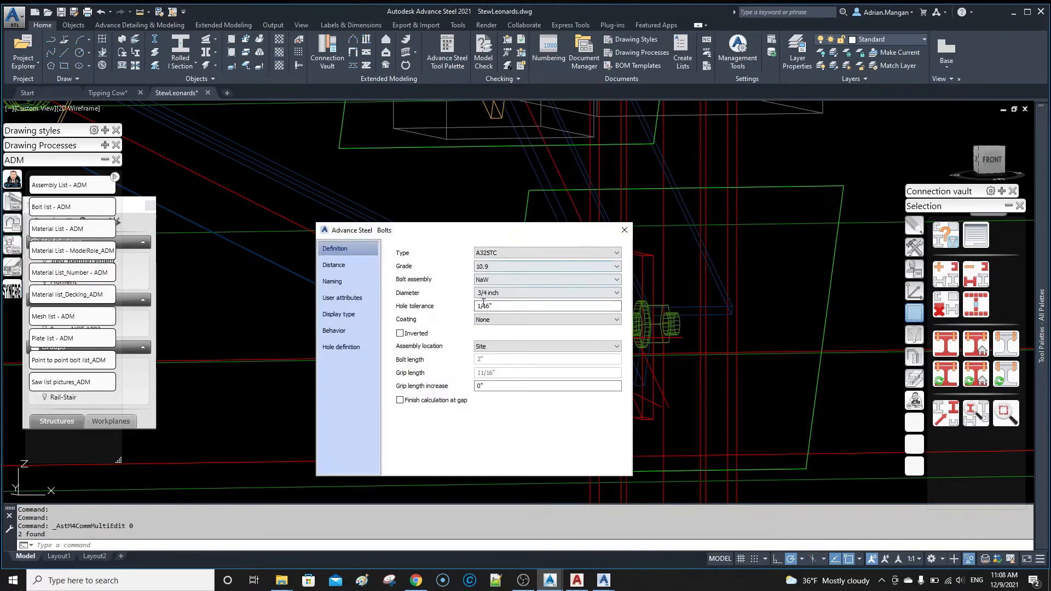
{"action": "left_click", "coordinate": [400, 333]}
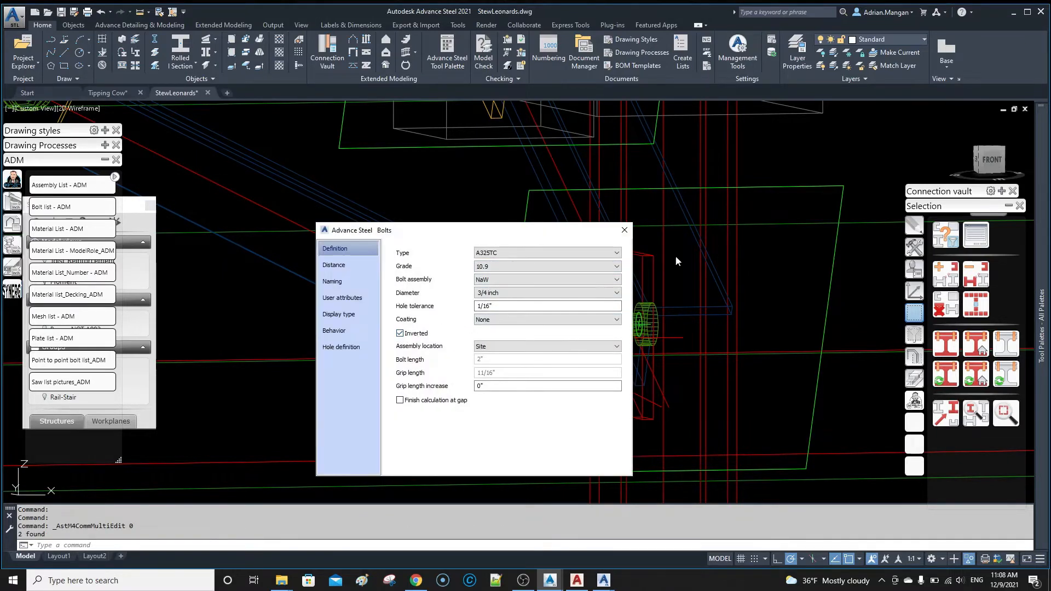
{"action": "left_click", "coordinate": [624, 229]}
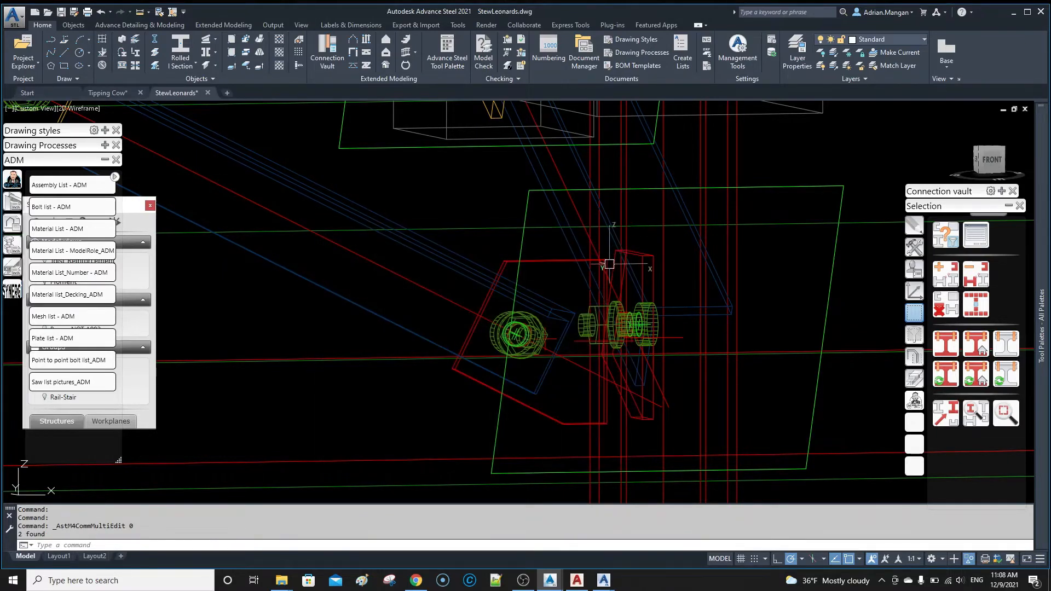
{"action": "scroll", "scroll_direction": "down", "scroll_amount": 3}
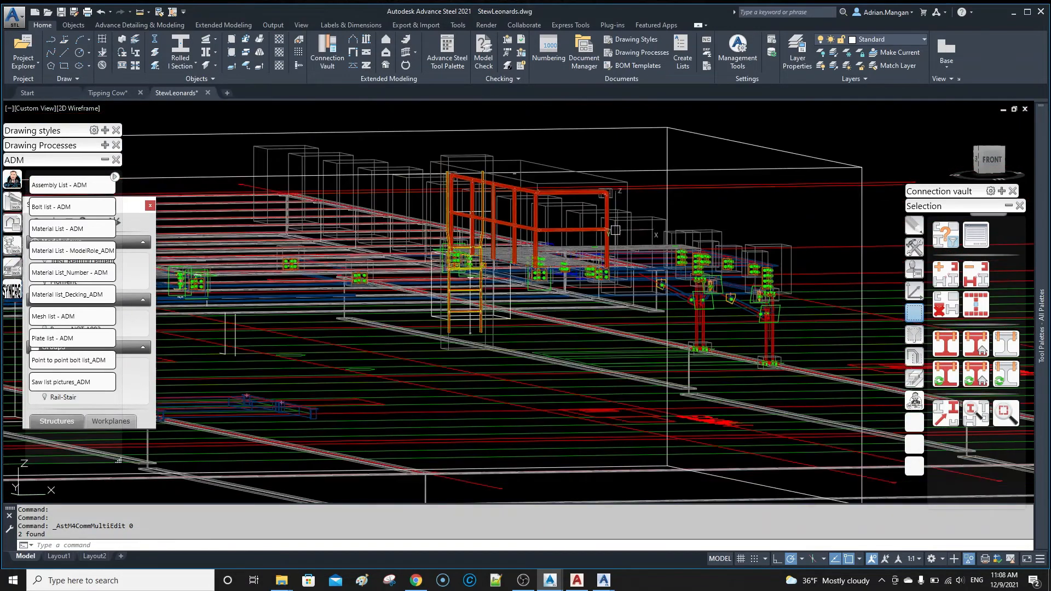
- Switch the view to Shaded and run Material List - ADM, skipping identical part detection
{"action": "left_click", "coordinate": [79, 108]}
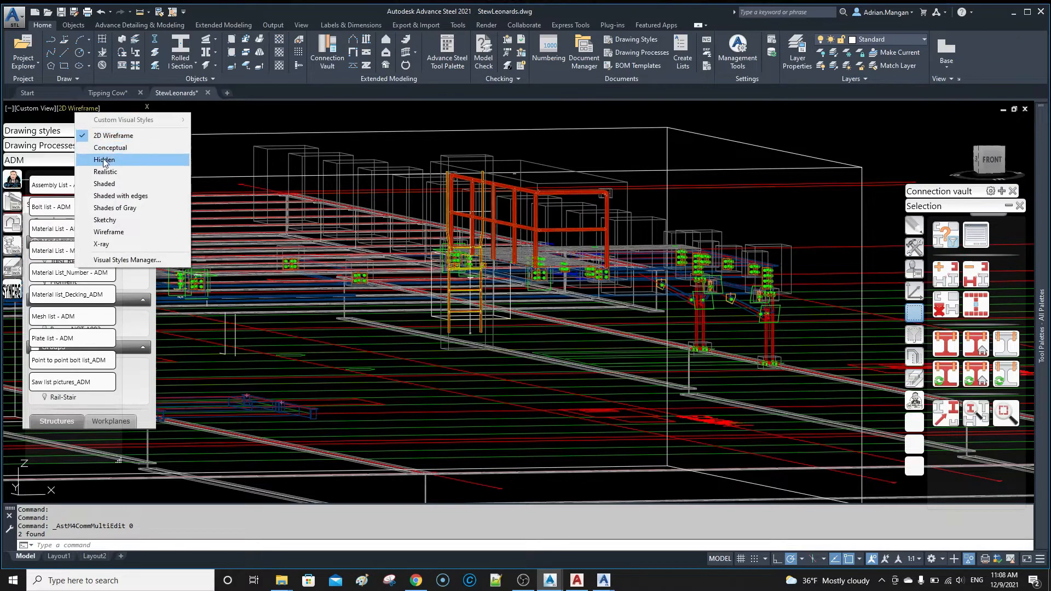
{"action": "left_click", "coordinate": [104, 184]}
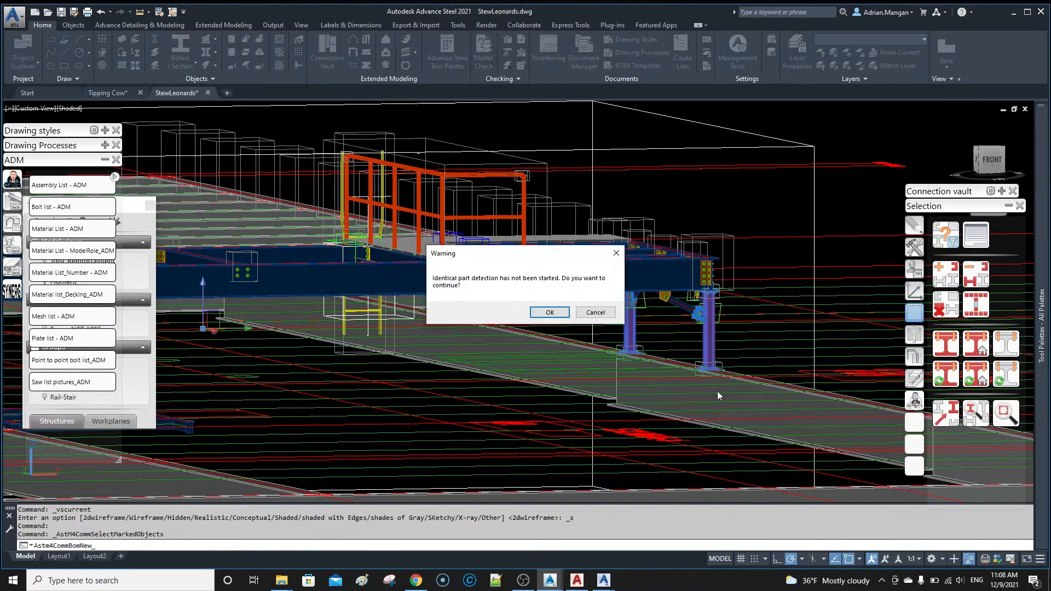
{"action": "left_click", "coordinate": [549, 312]}
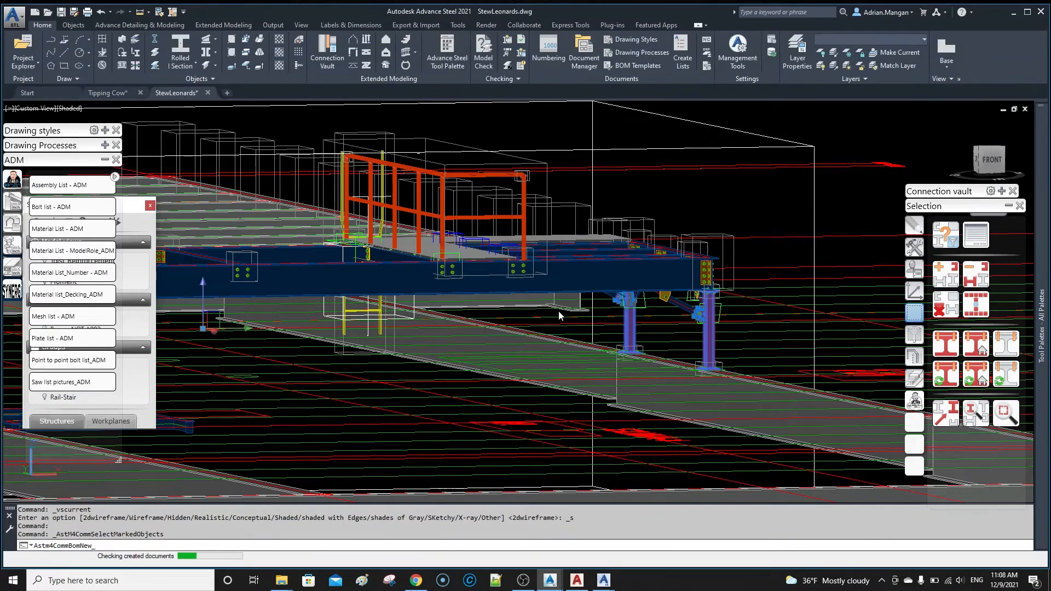
{"action": "mouse_move", "coordinate": [718, 341]}
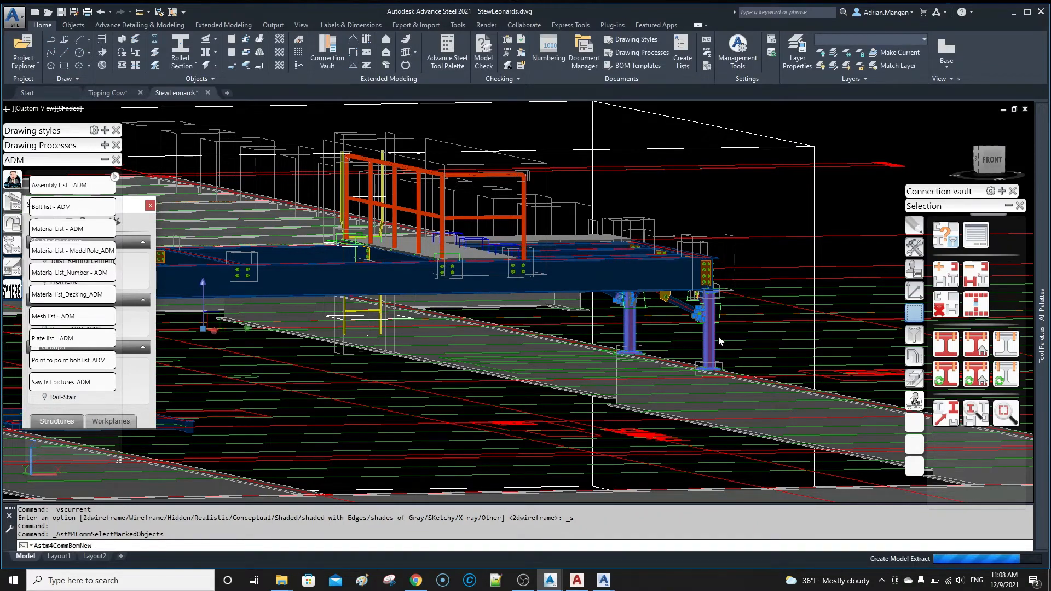
{"action": "mouse_move", "coordinate": [711, 337]}
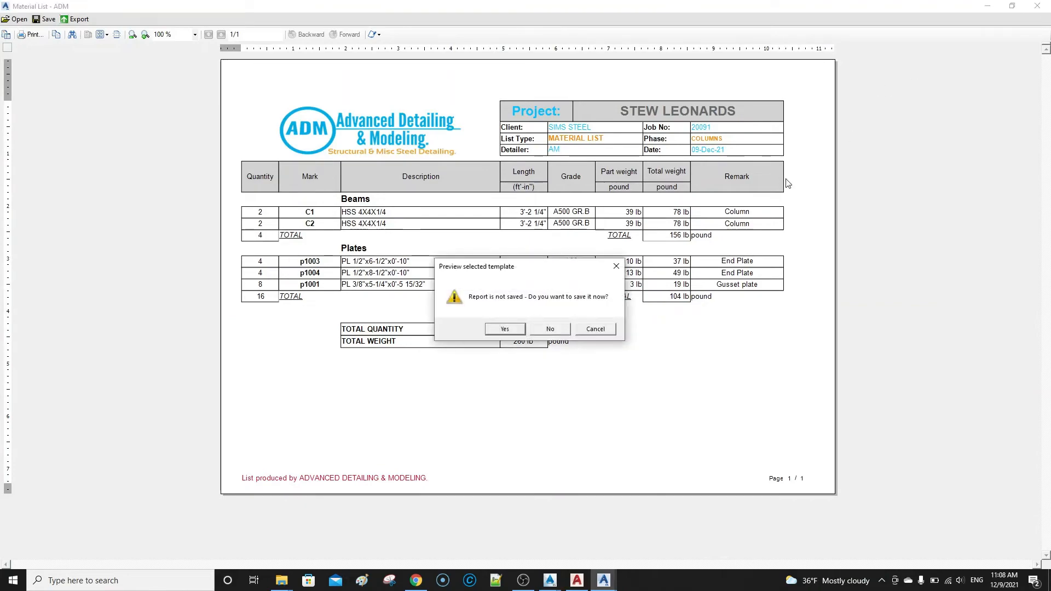
- Discard the unsaved report and check the gable wall end plate joints' Bolts & Holes settings
{"action": "left_click", "coordinate": [549, 328]}
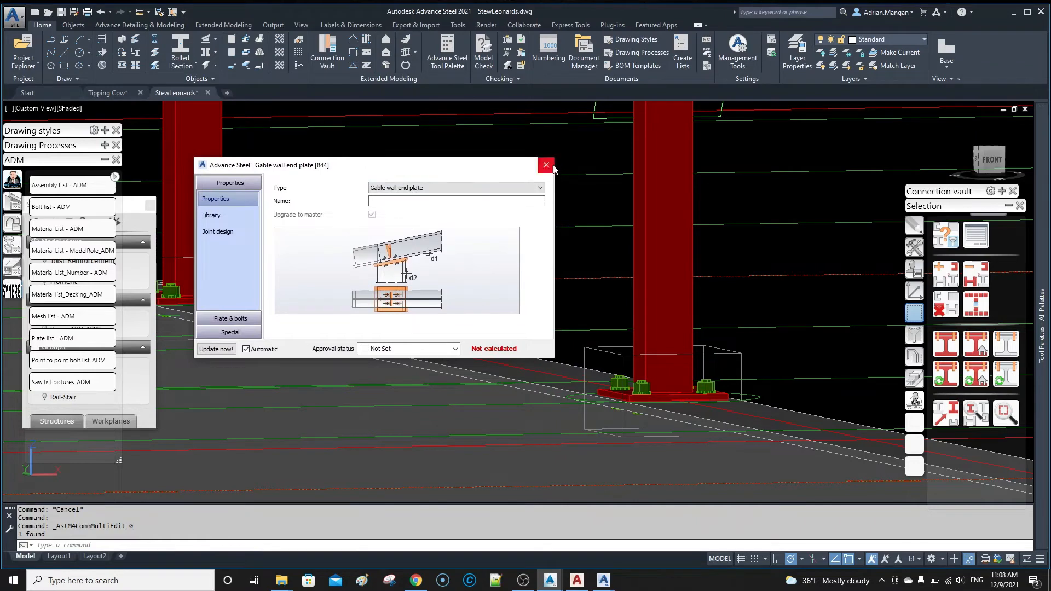
{"action": "left_click", "coordinate": [546, 165]}
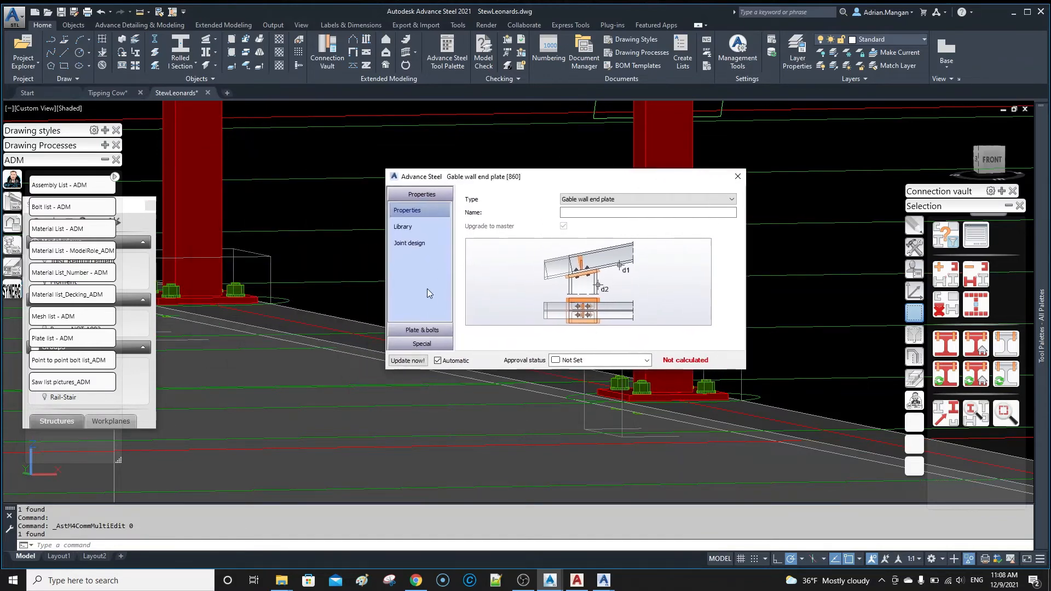
{"action": "left_click", "coordinate": [420, 330]}
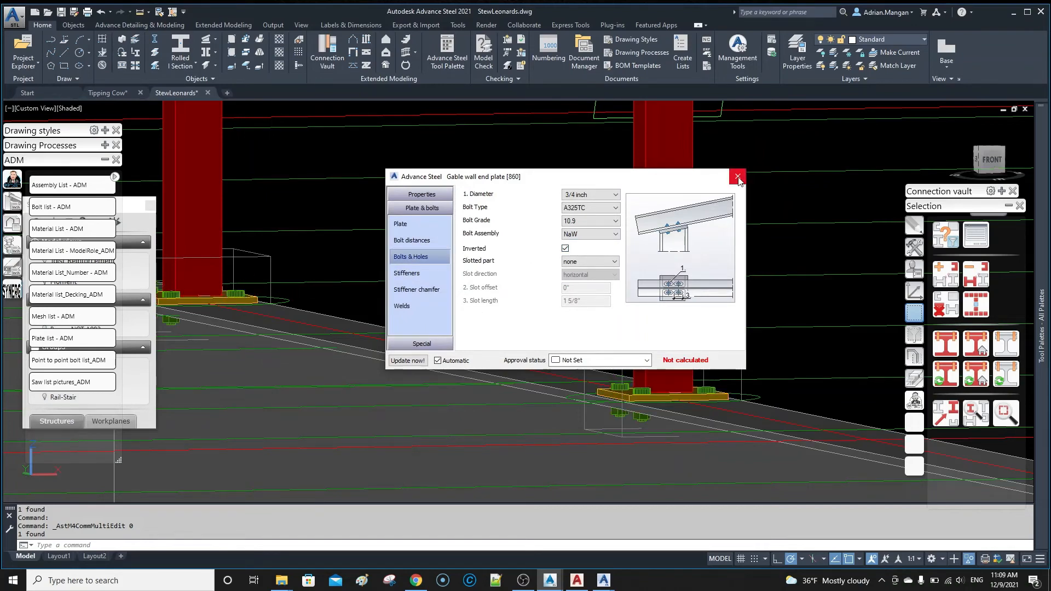
{"action": "left_click", "coordinate": [737, 176]}
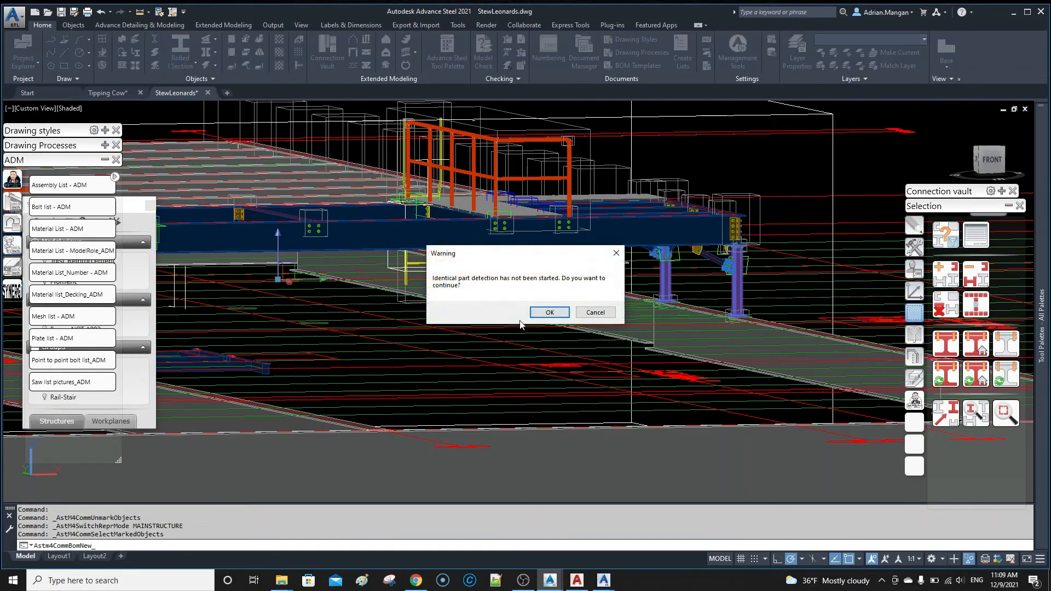
- Skip identical part detection to produce the list showing 16 bolts of 2 1/4" length
{"action": "left_click", "coordinate": [549, 313]}
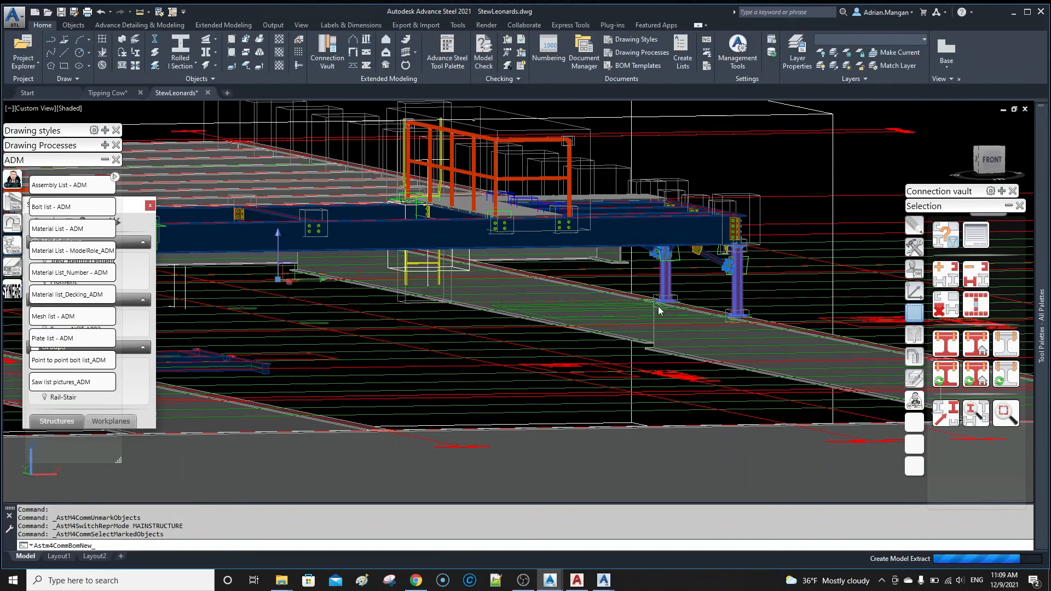
{"action": "mouse_move", "coordinate": [689, 311]}
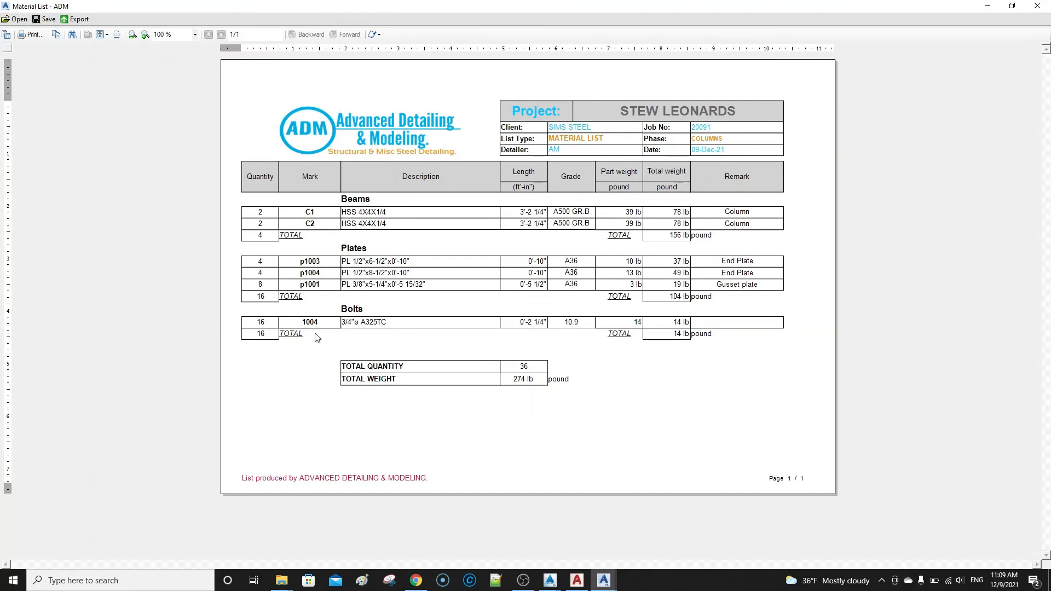
{"action": "mouse_move", "coordinate": [280, 311]}
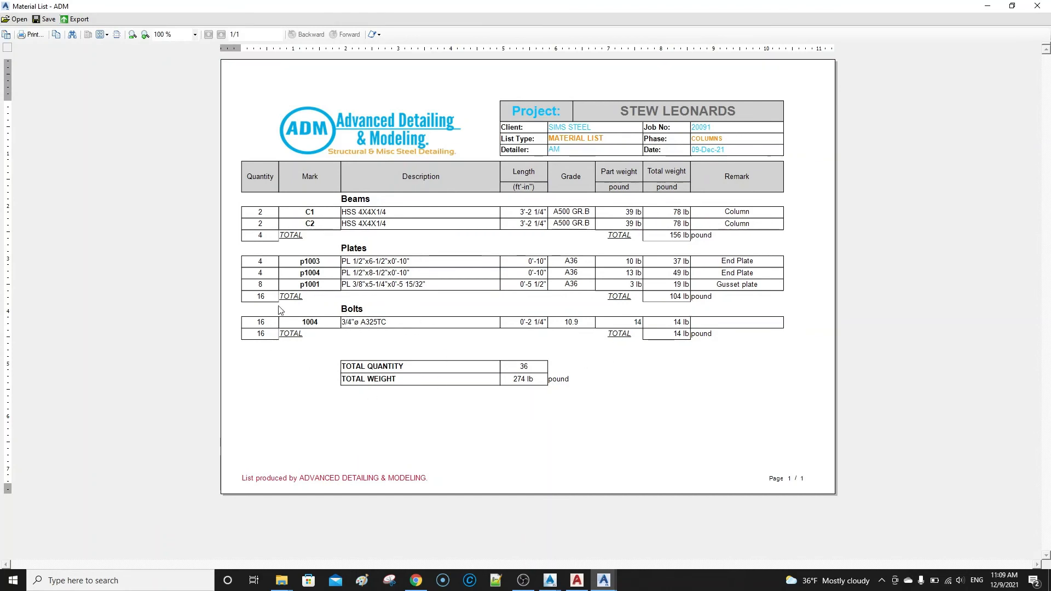
{"action": "mouse_move", "coordinate": [269, 320]}
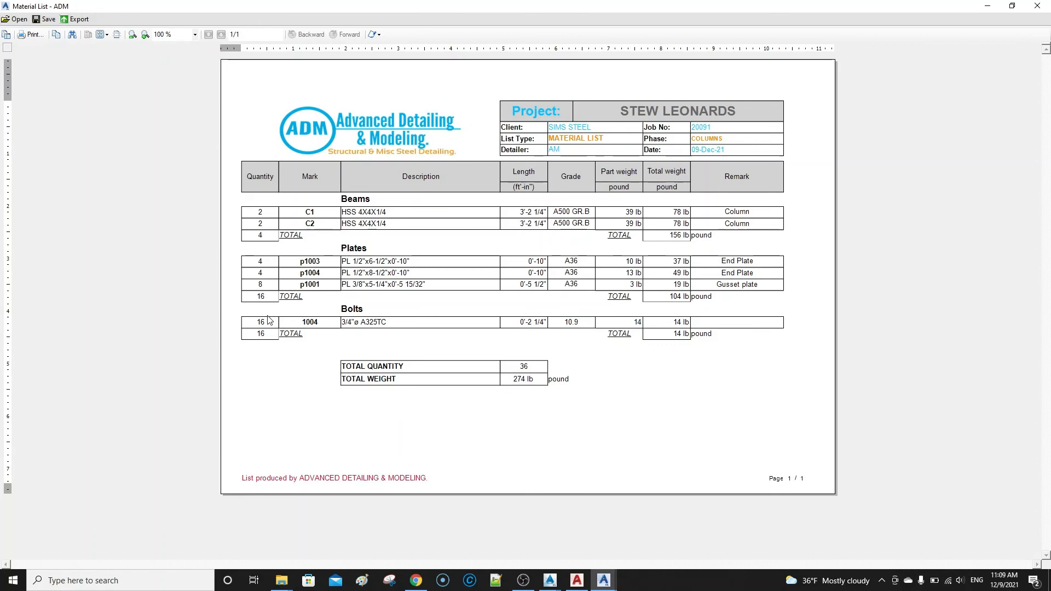